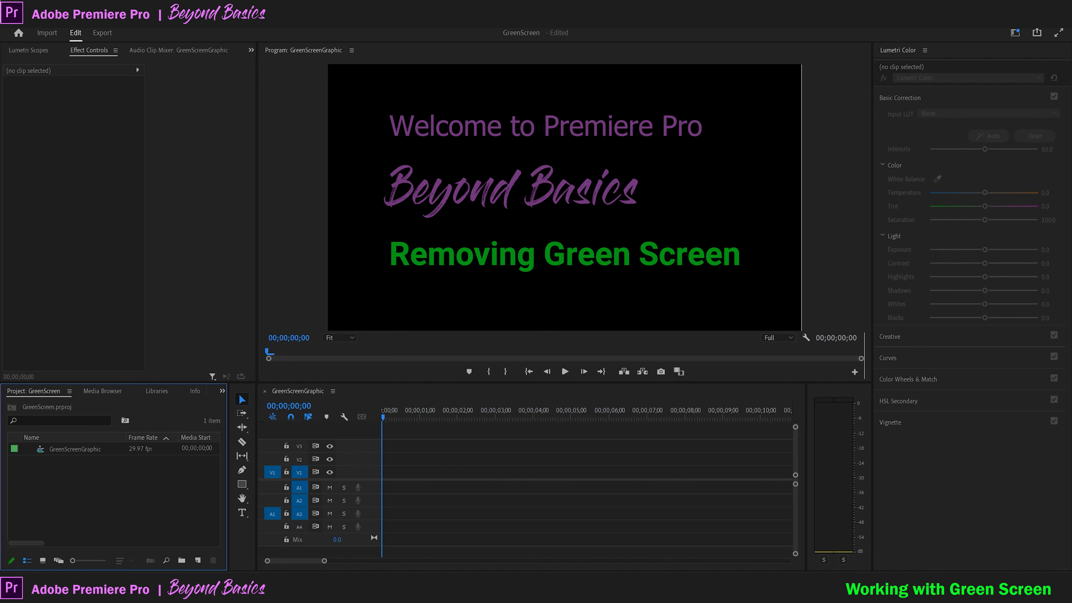
Step: Name the new project NewProject and create it from the Import screen
left_click(47, 32)
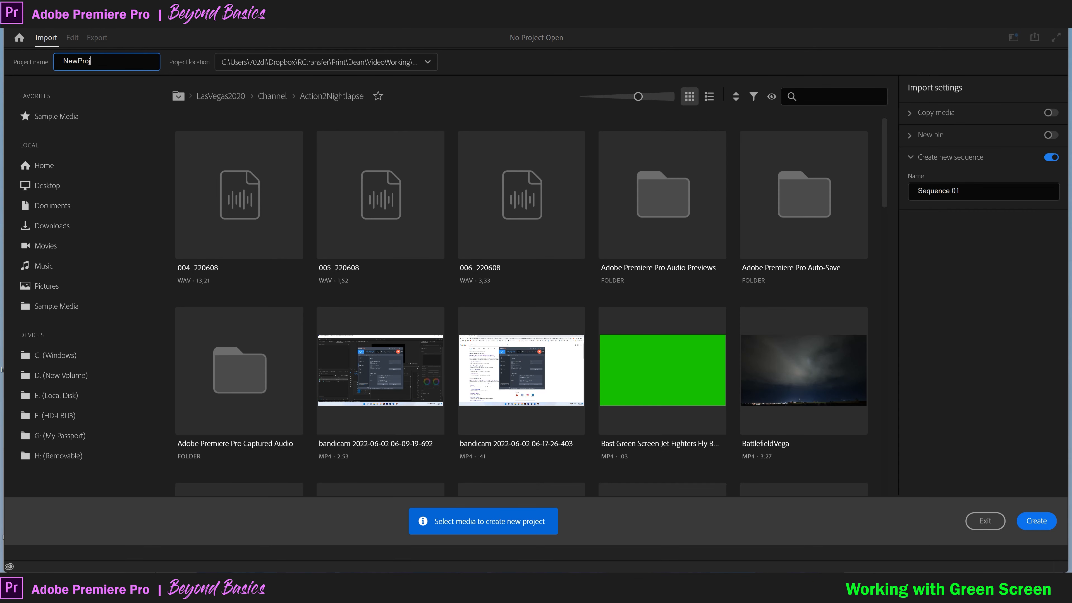
type("ect")
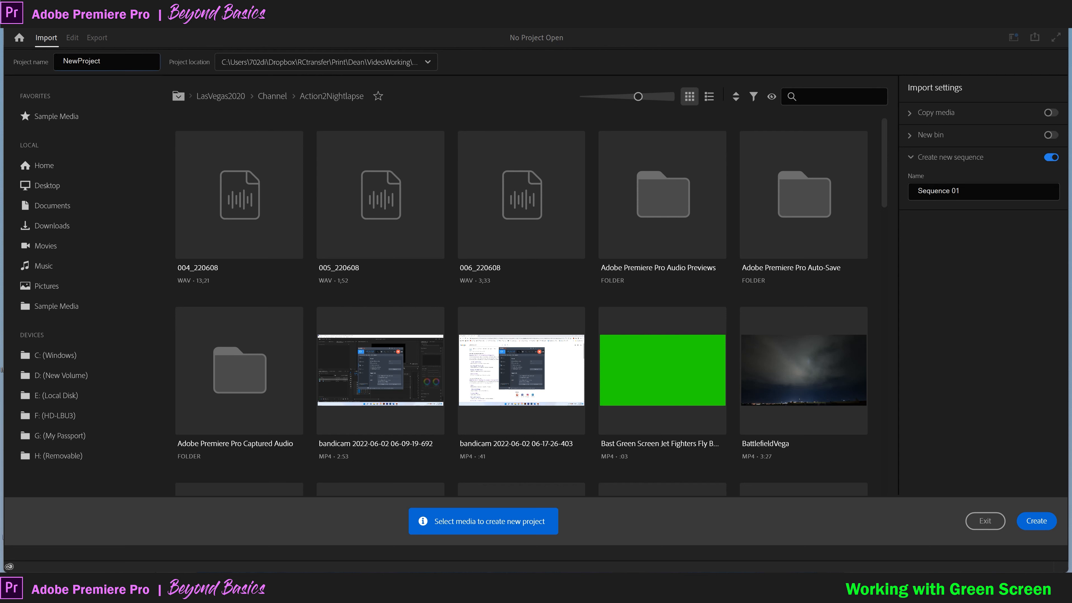
left_click(1036, 521)
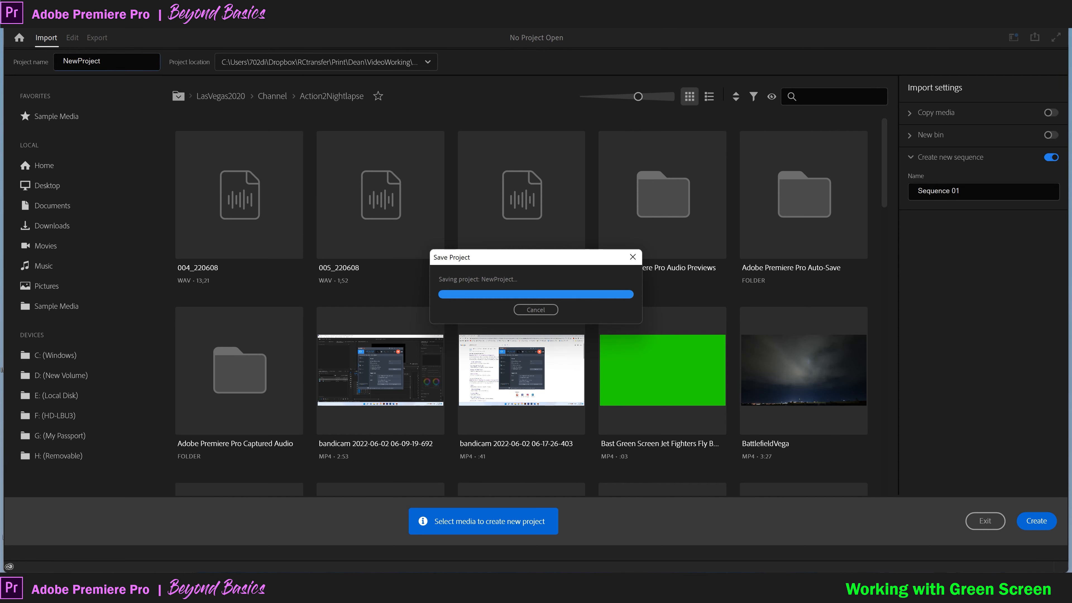
left_click(1035, 521)
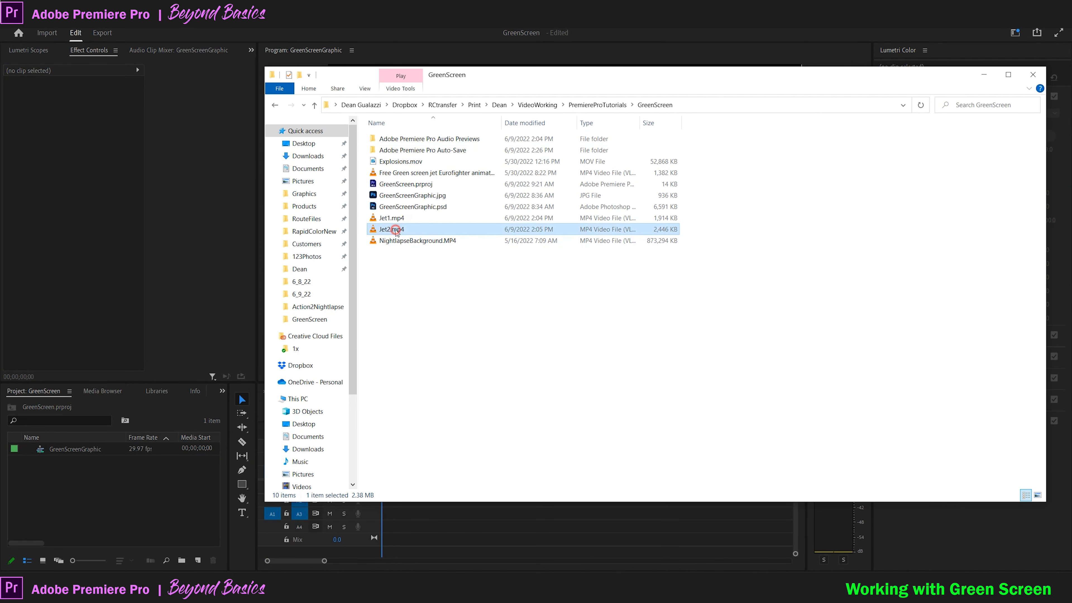
Step: Drag Jet2.mp4 and NightlapseBackground.MP4 from File Explorer into the Project panel
left_click(417, 240)
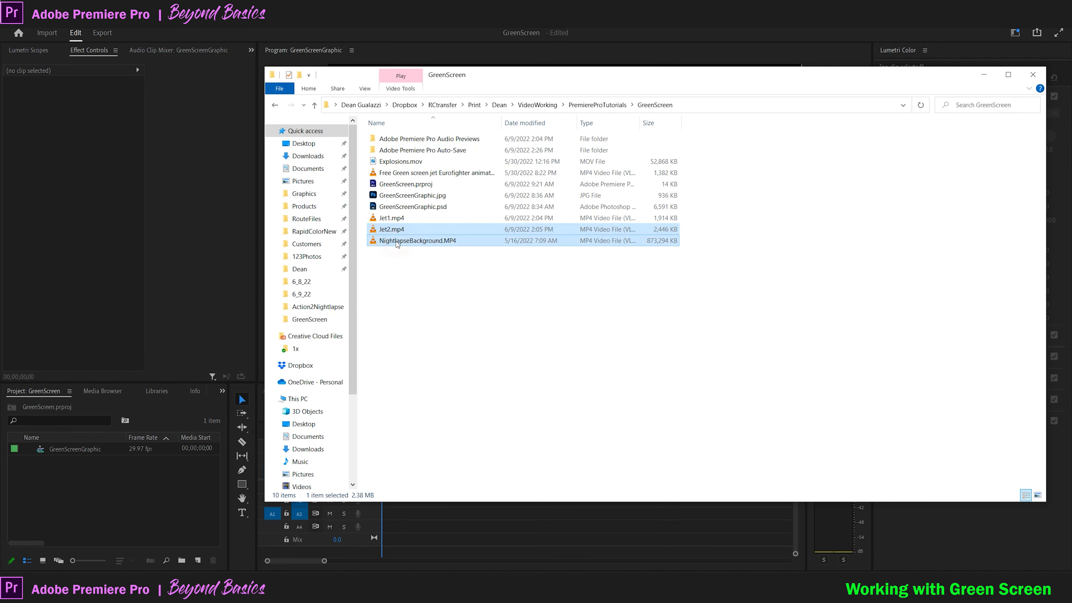
left_click_drag(417, 240, 338, 260)
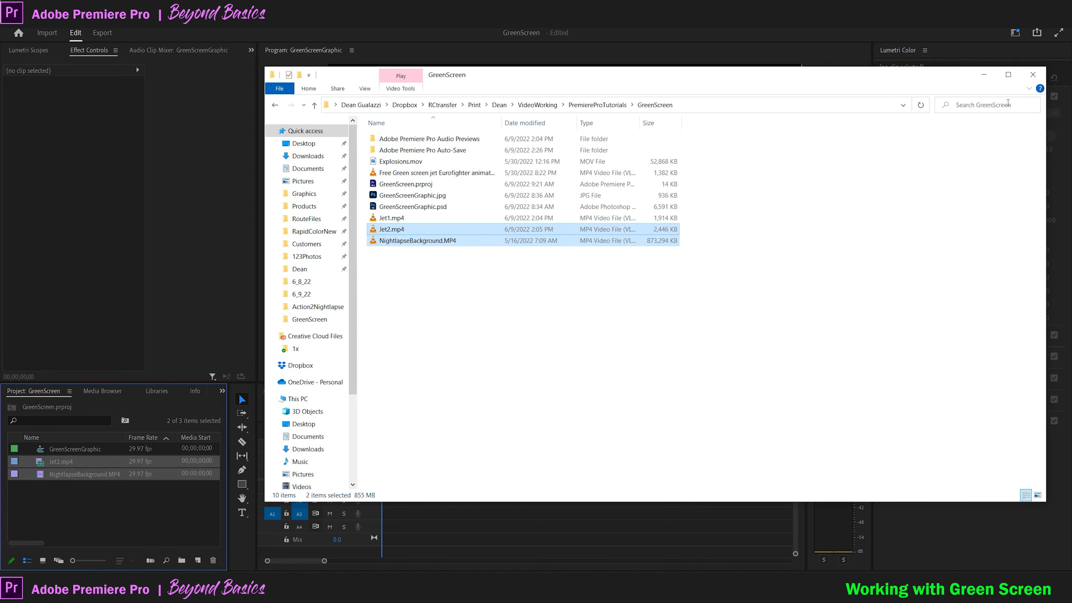
left_click(1033, 74)
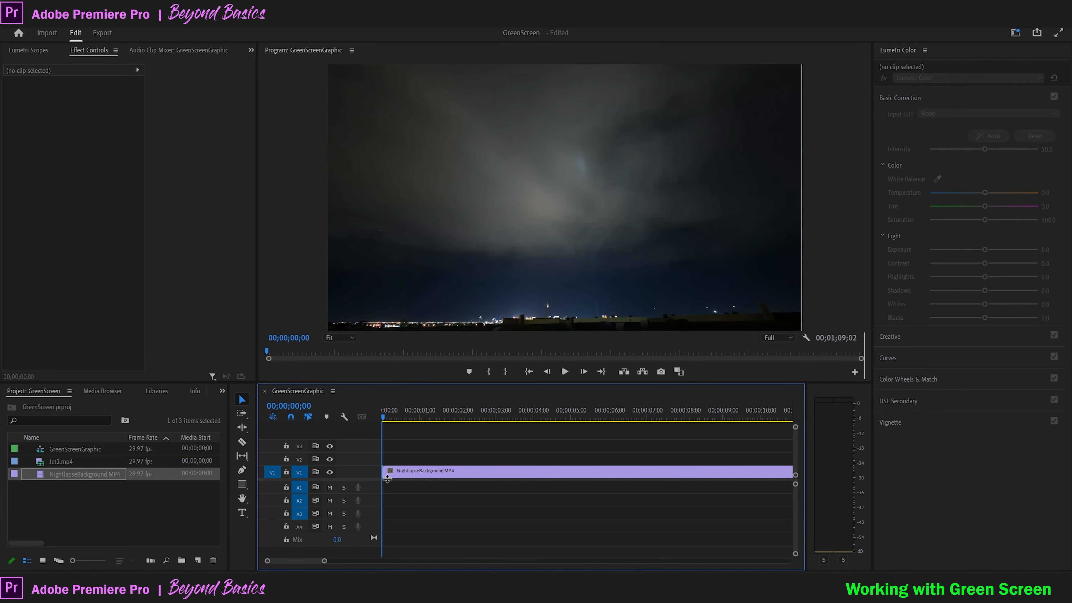
mouse_move(67, 500)
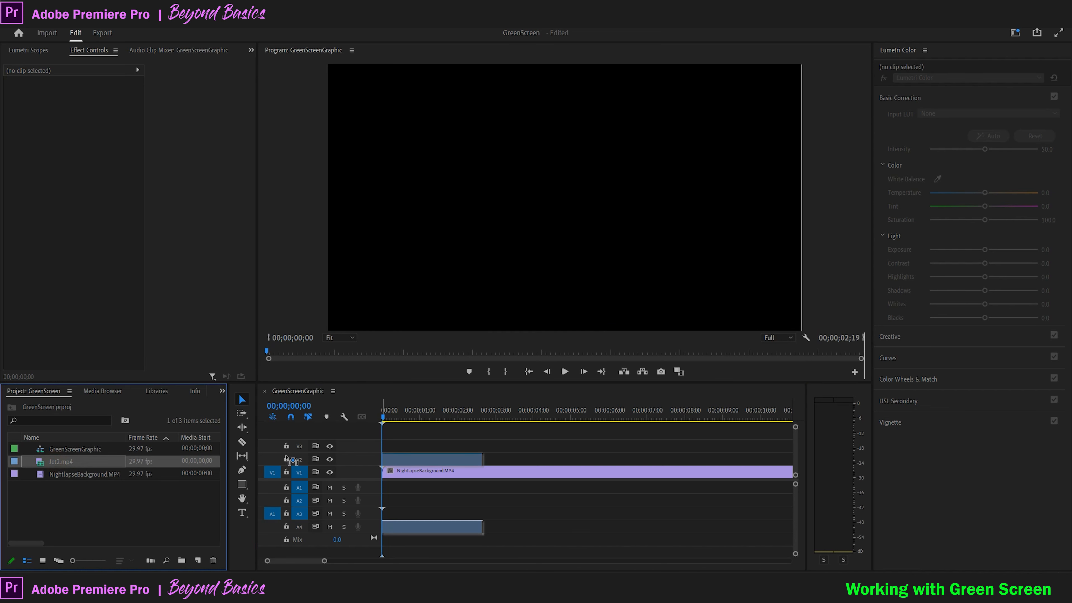
mouse_move(382, 466)
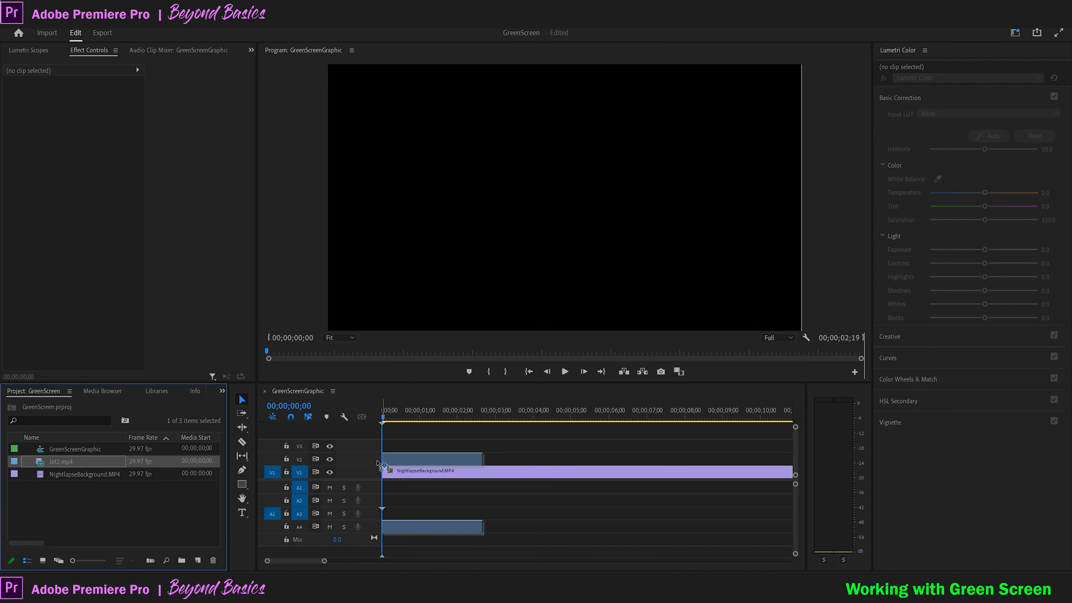
Step: Show a jet frame at 75% Program zoom and select the Jet2 clip above the background
left_click(339, 337)
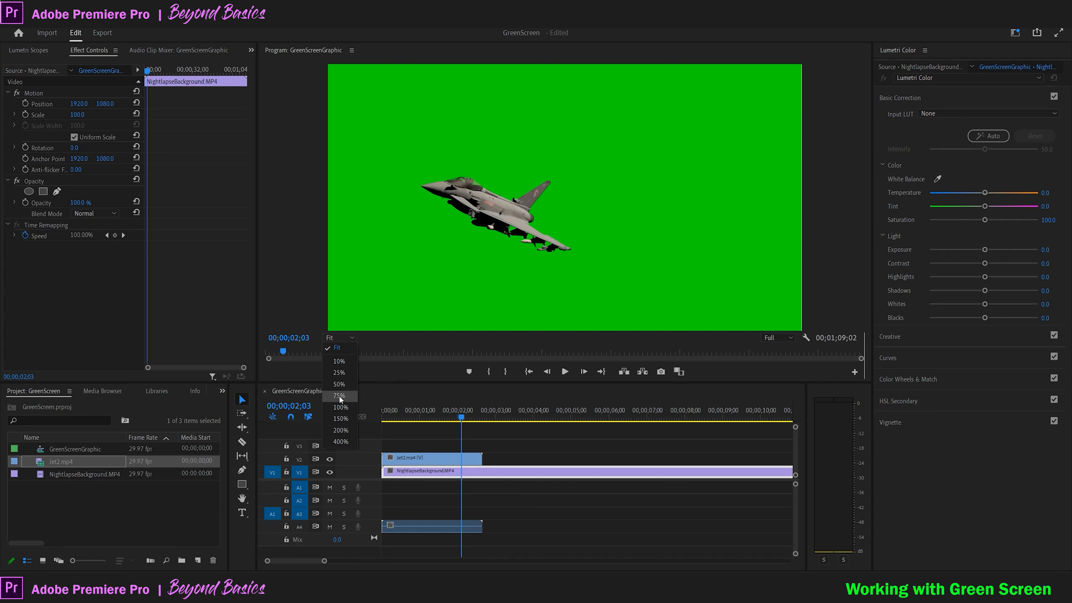
left_click(340, 396)
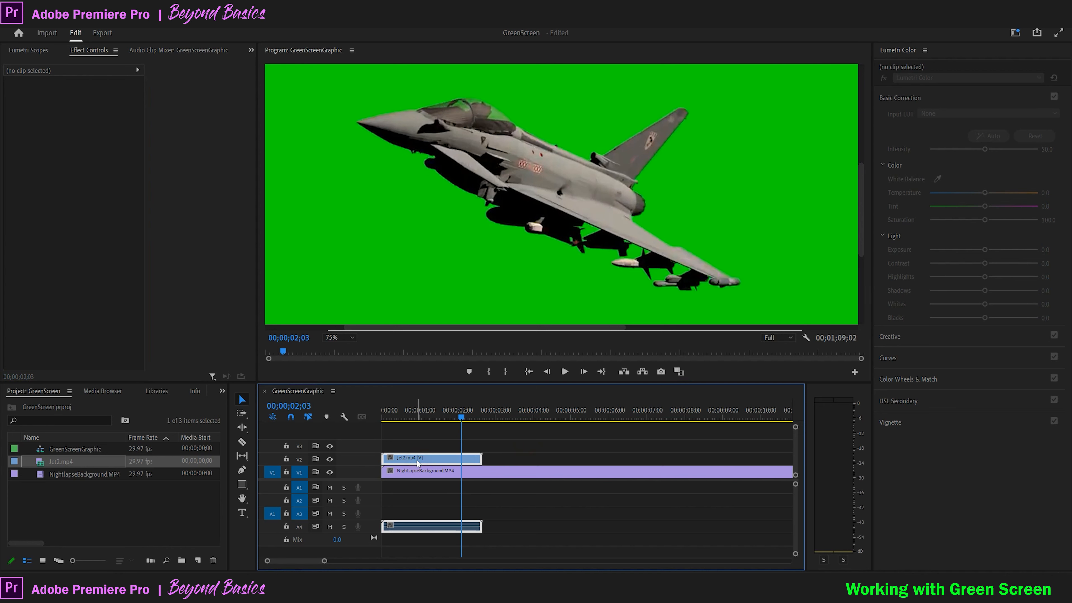
left_click(430, 457)
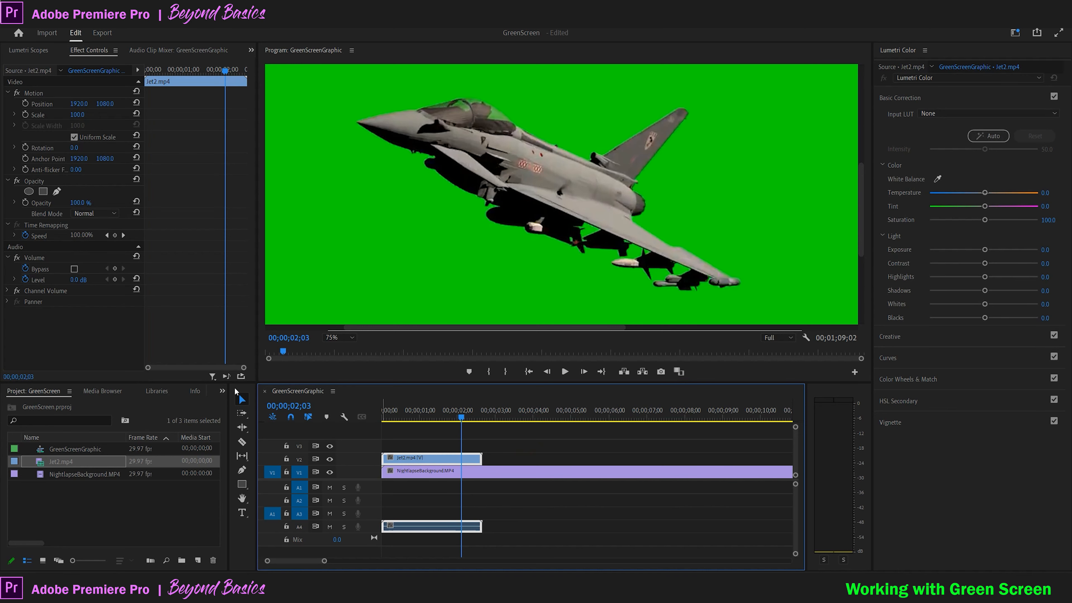
Step: Show the Effects panel and search 'ultra' to find the Ultra Key effect
left_click(222, 391)
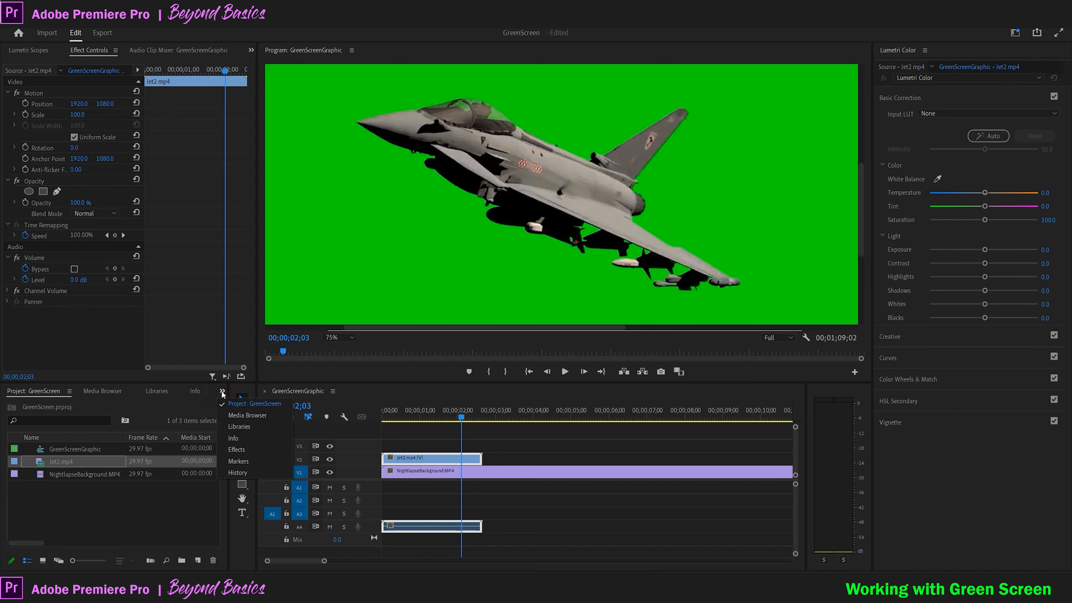
mouse_move(235, 449)
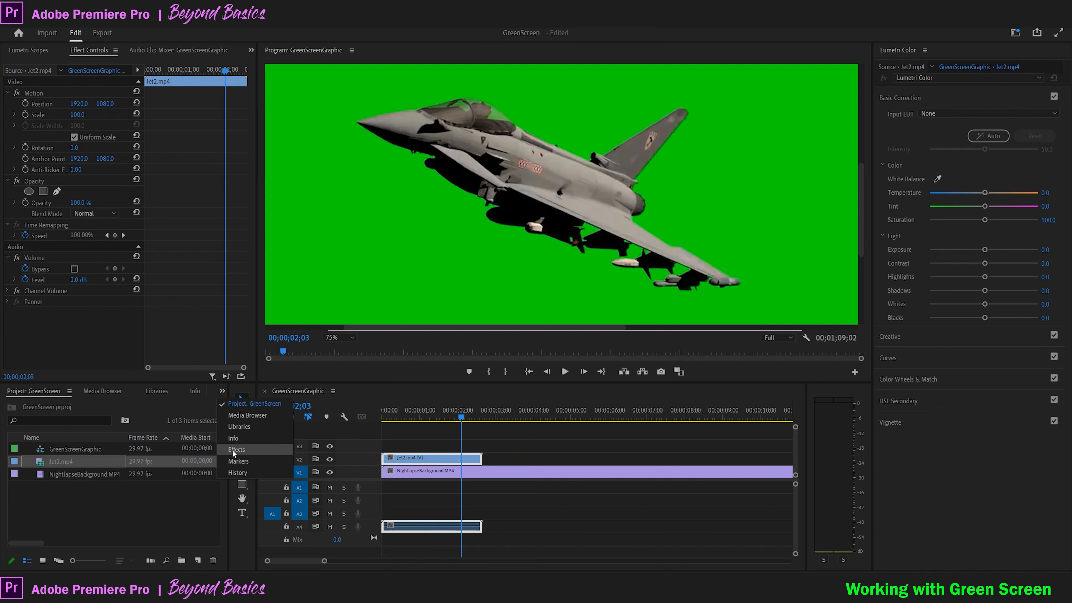
left_click(236, 450)
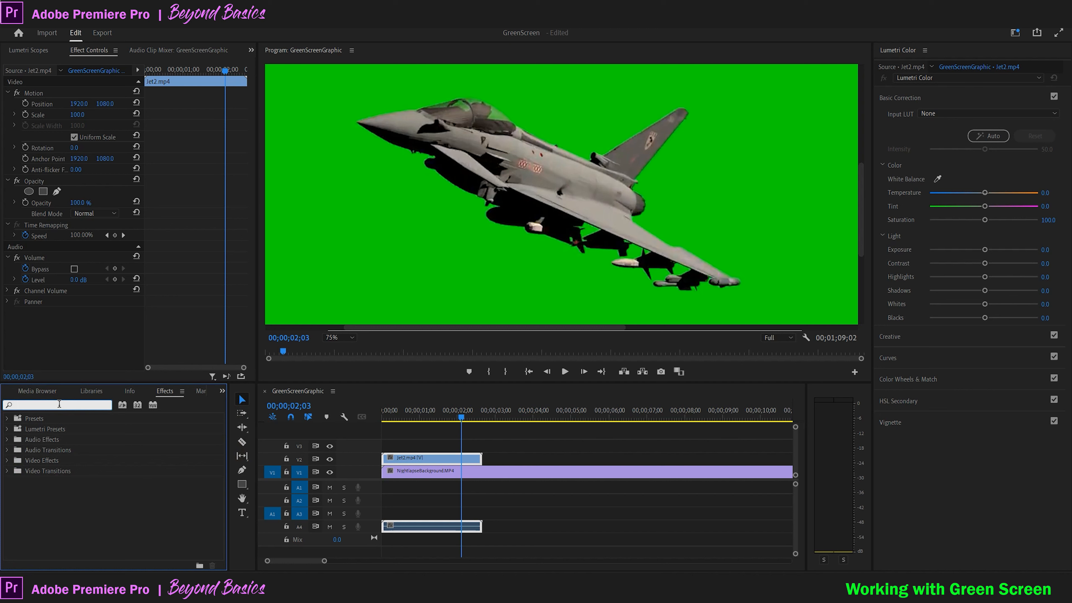
type("ultra")
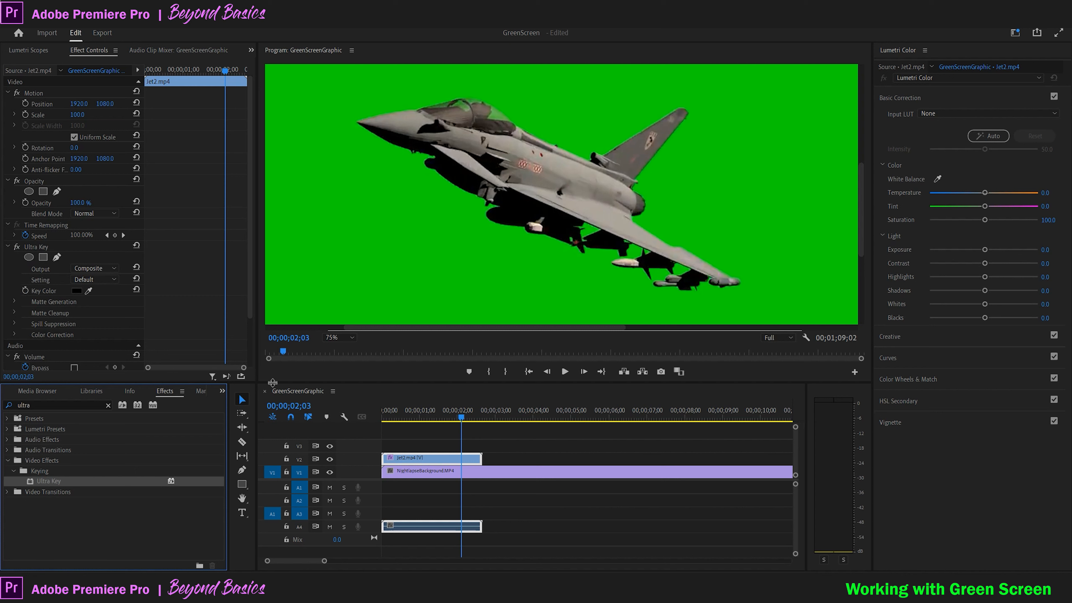
mouse_move(27, 252)
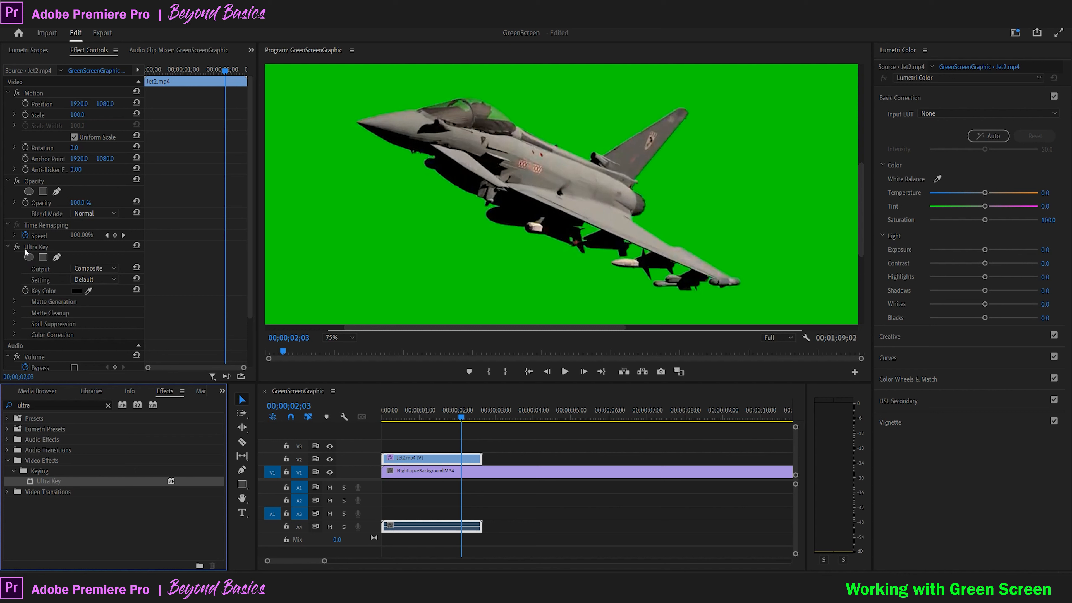
mouse_move(116, 310)
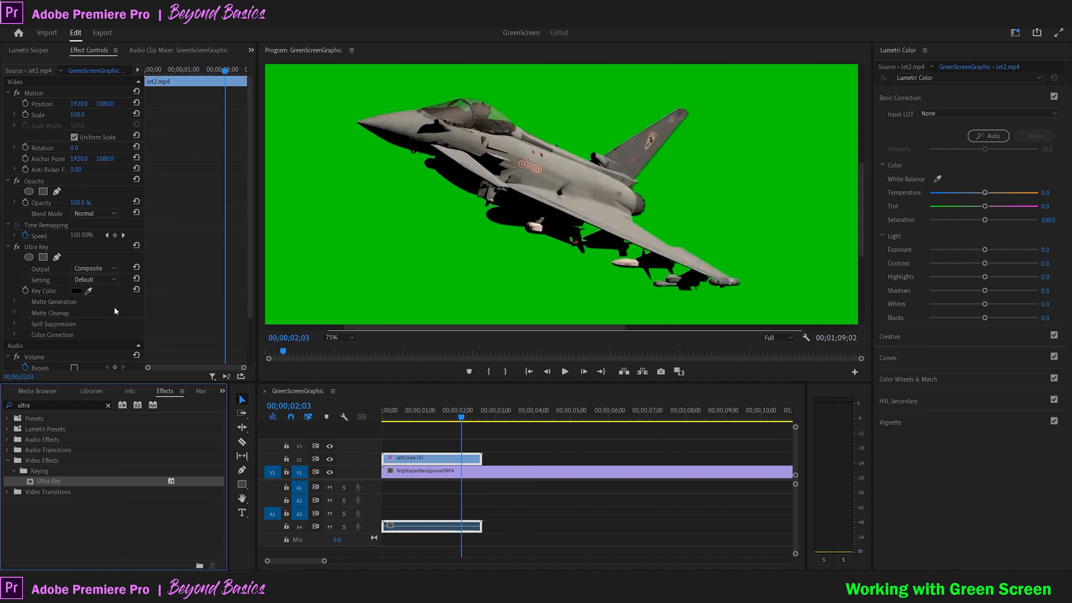
mouse_move(94, 300)
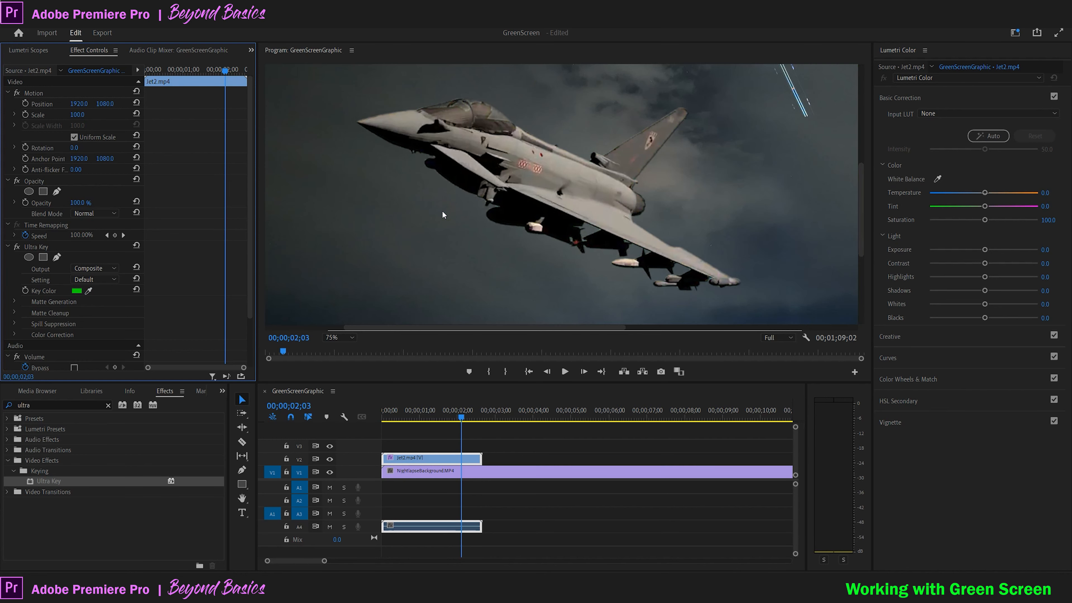
mouse_move(229, 291)
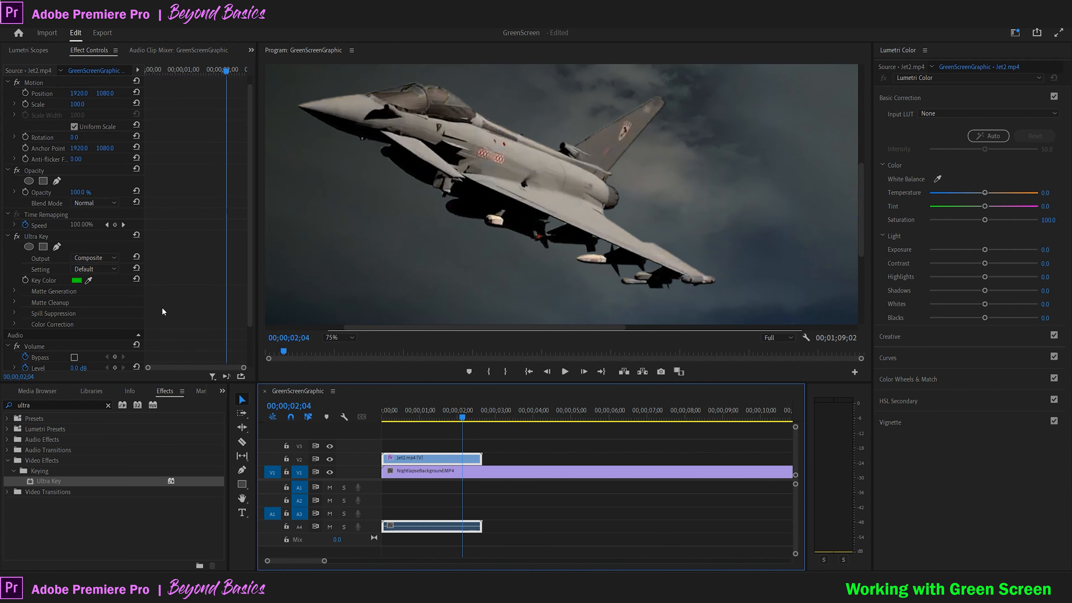
Step: Expand Matte Generation and raise the Pedestal value above 10
scroll("down", 3)
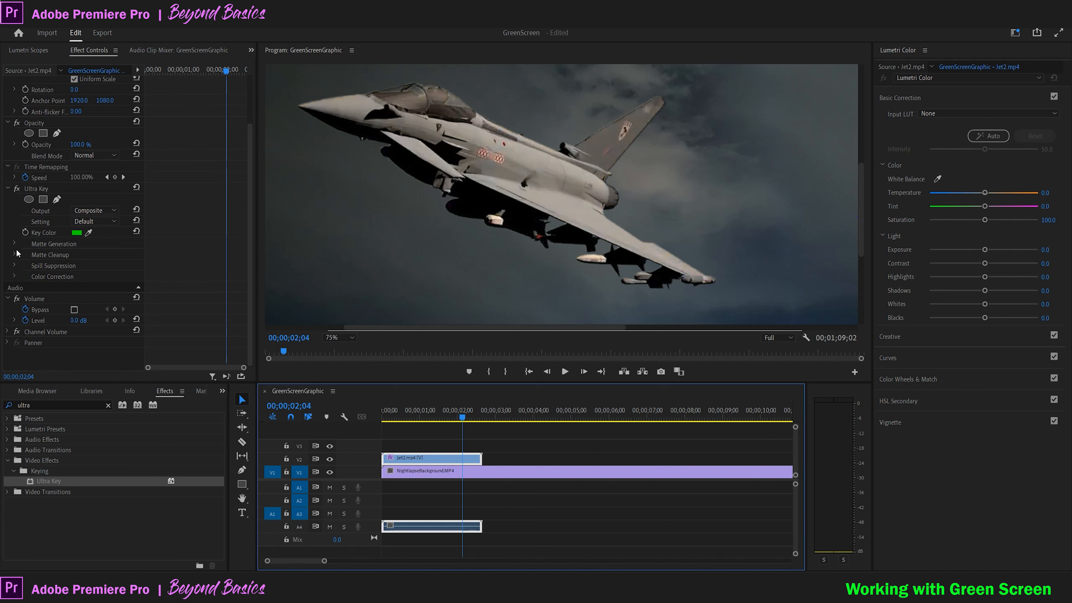
left_click(14, 243)
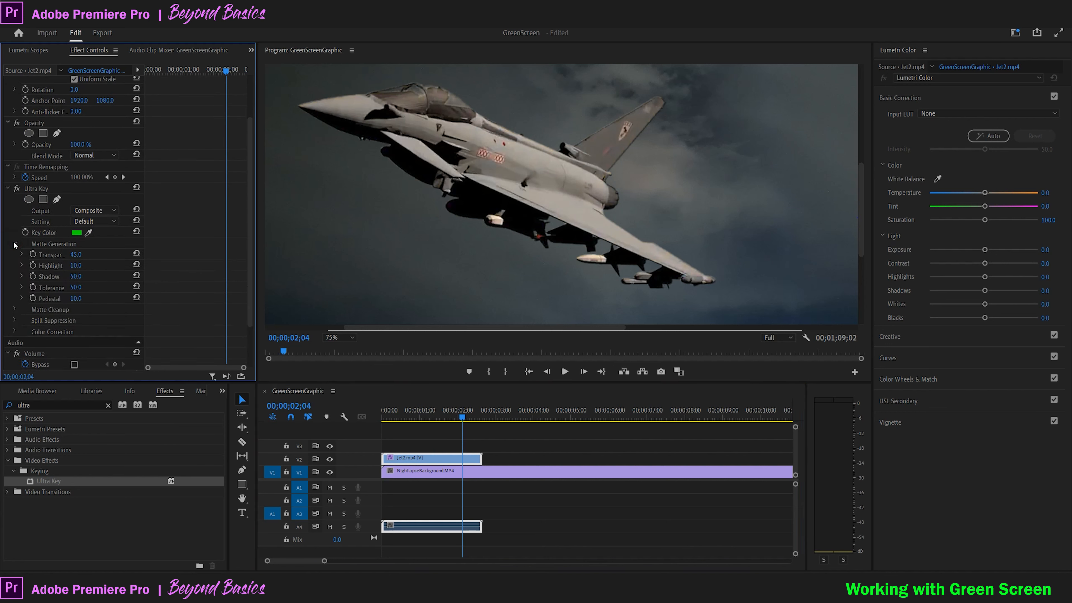
mouse_move(54, 301)
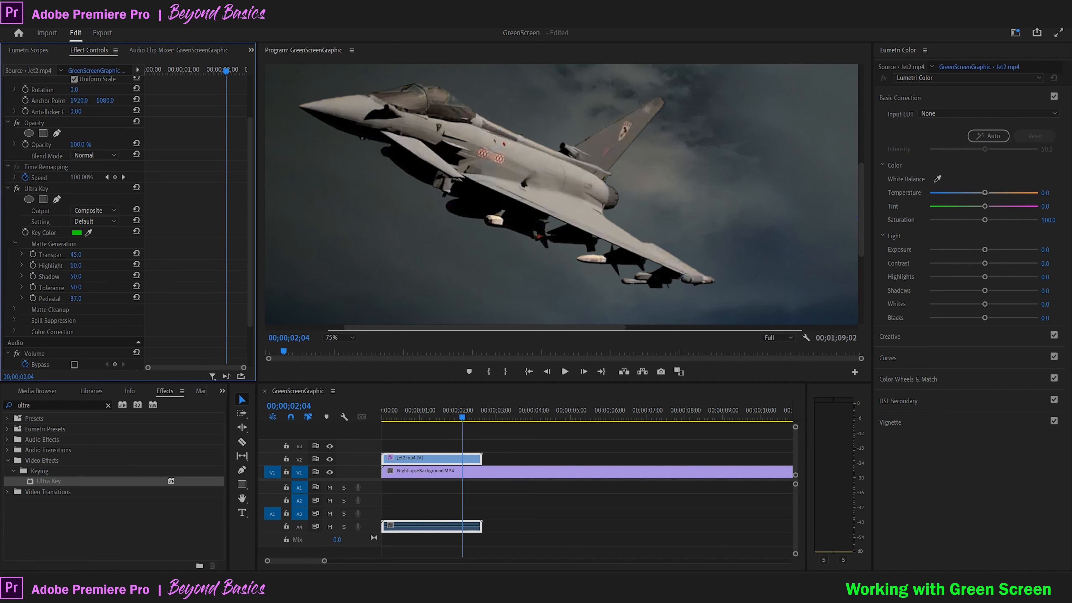
left_click(76, 299)
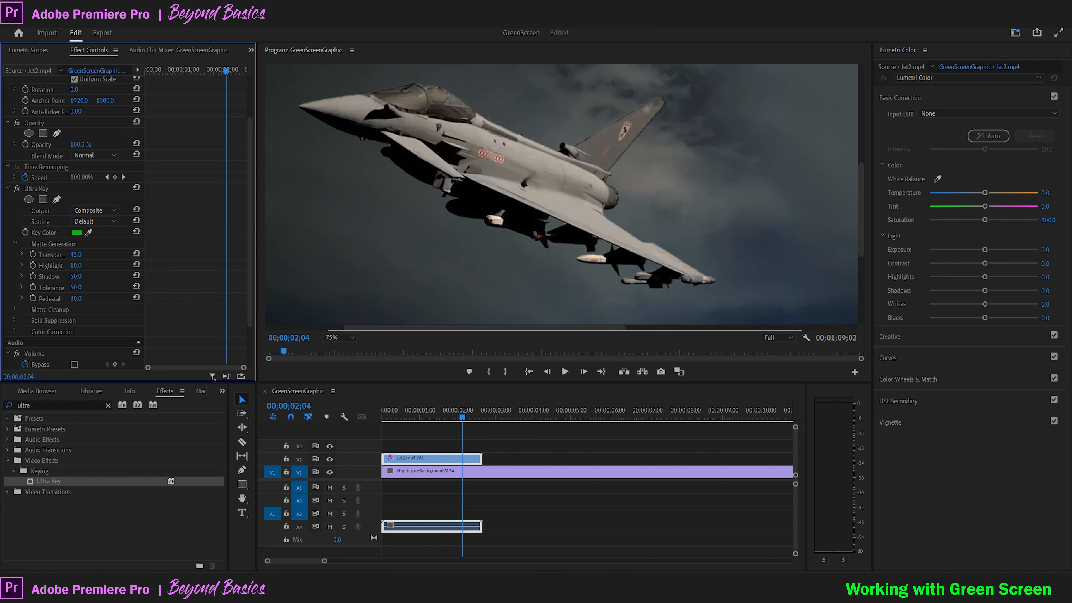
left_click_drag(75, 299, 80, 298)
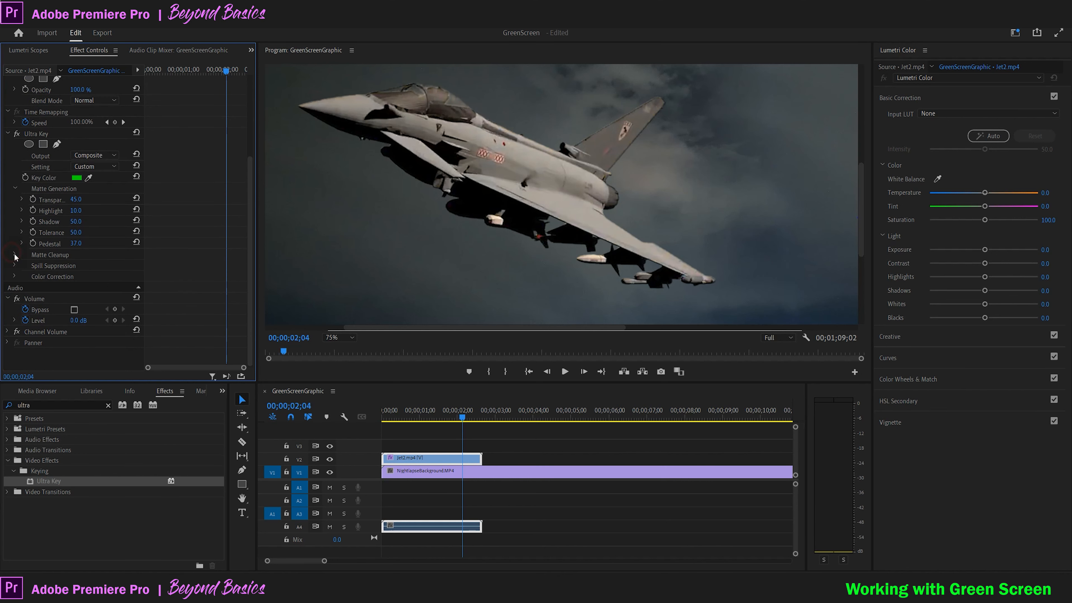
Step: Set Matte Cleanup Choke to 42 and play the composite from the start
left_click(15, 255)
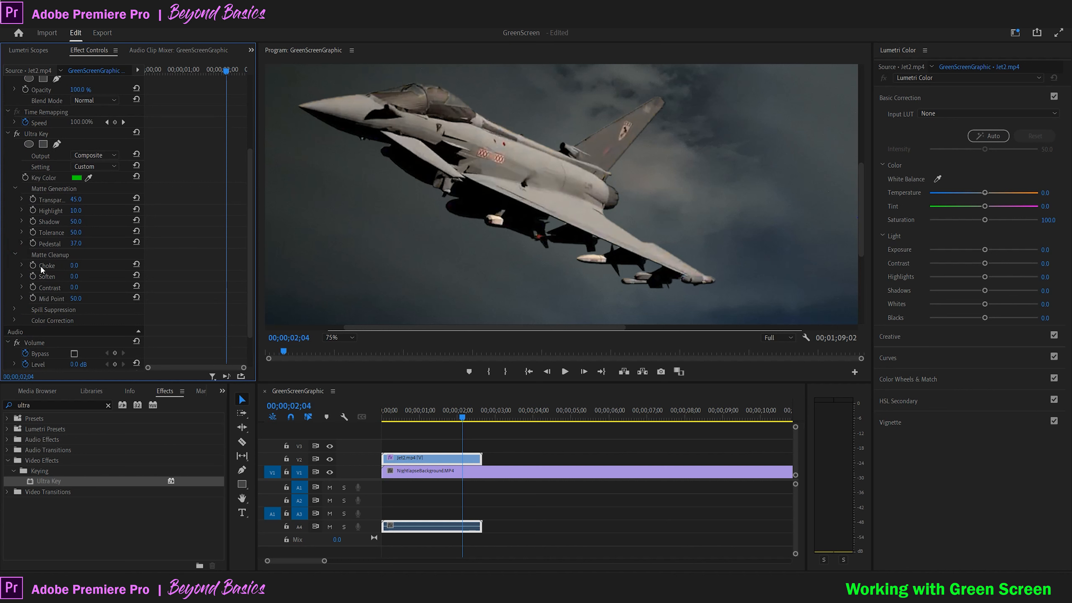
left_click(74, 265)
type("42")
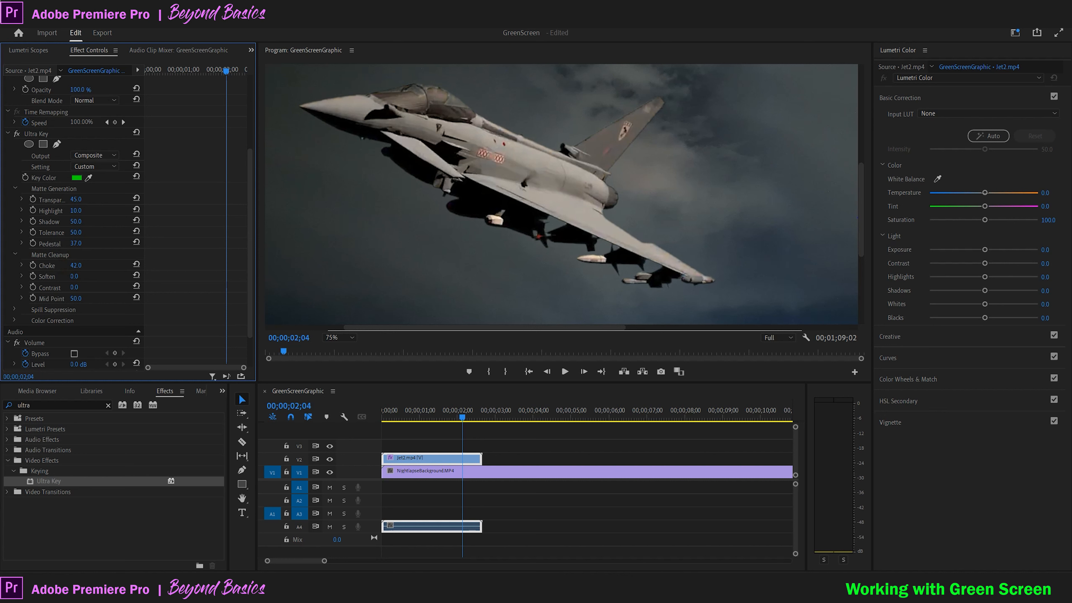
left_click(338, 337)
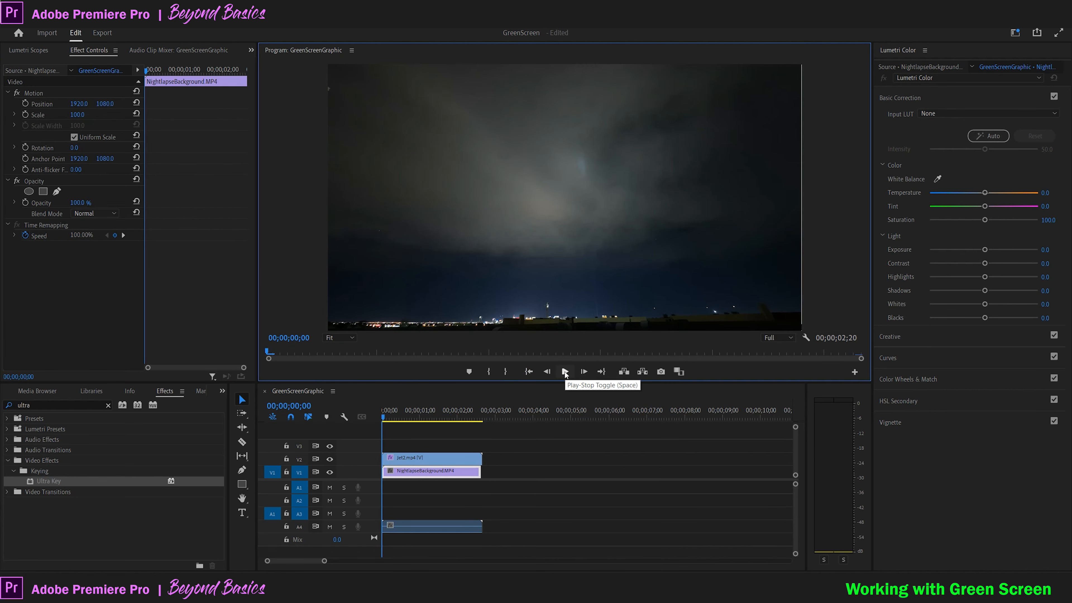
left_click(564, 372)
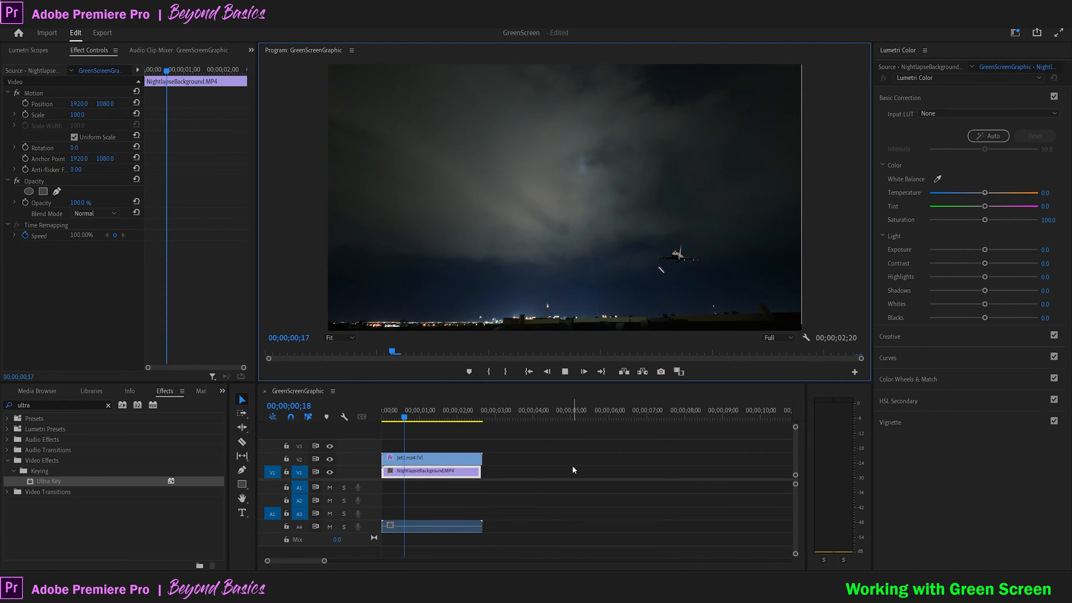